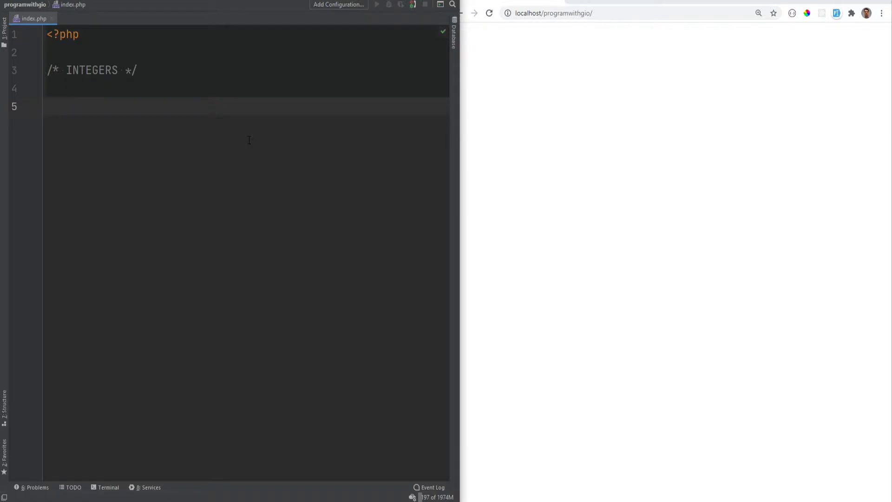
# Write $x = 5; and echo $x; in index.php and reload the browser to show 5.
pyautogui.click(48, 106)
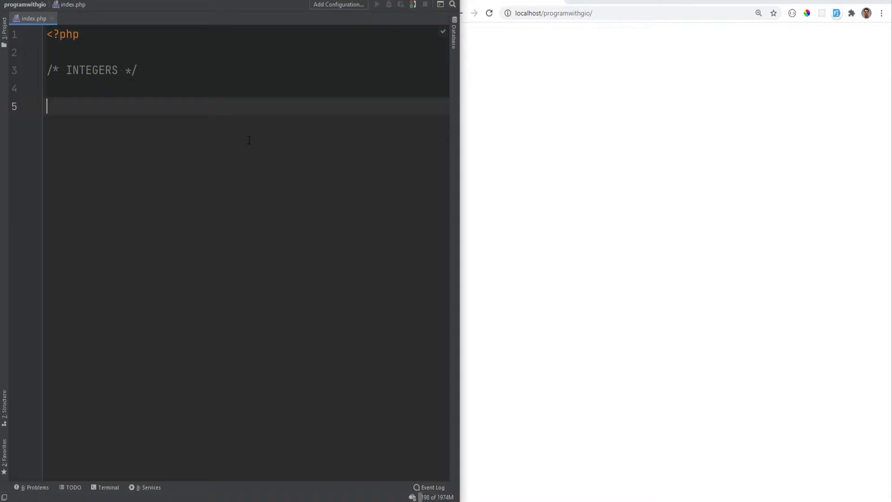
pyautogui.write('PHP_')
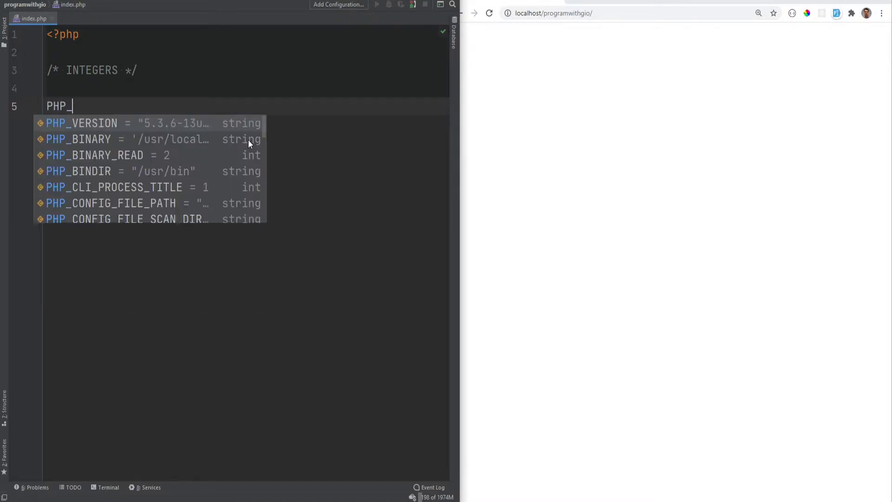
pyautogui.write('INT')
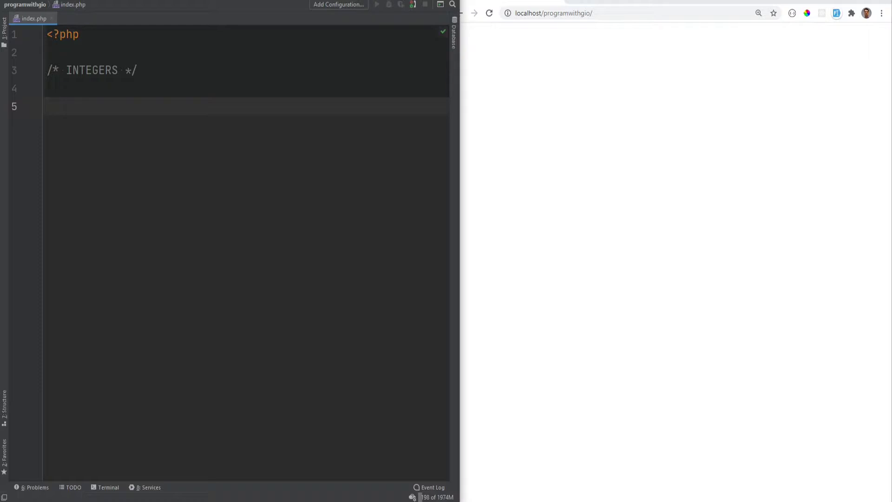
pyautogui.write('$')
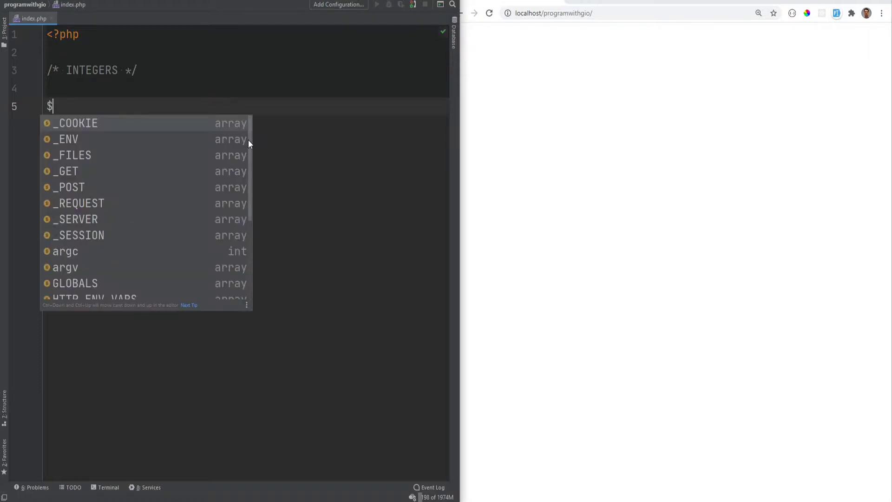
pyautogui.write('x = 10;')
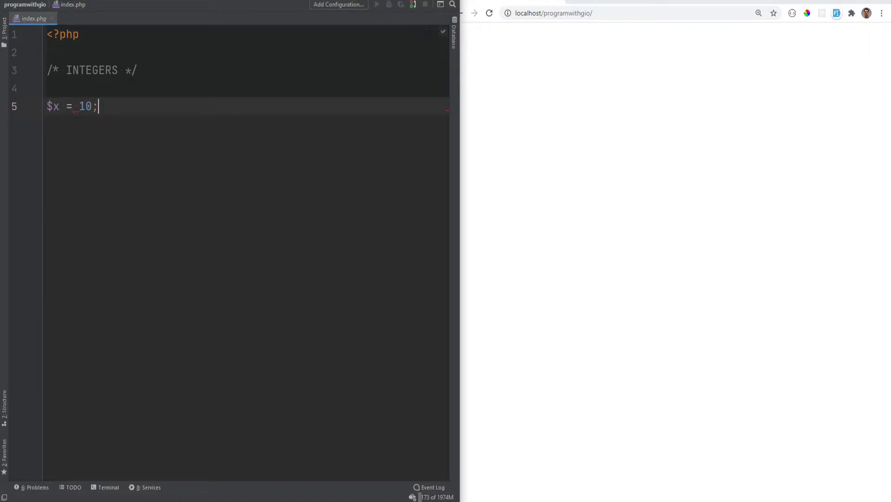
pyautogui.write('5')
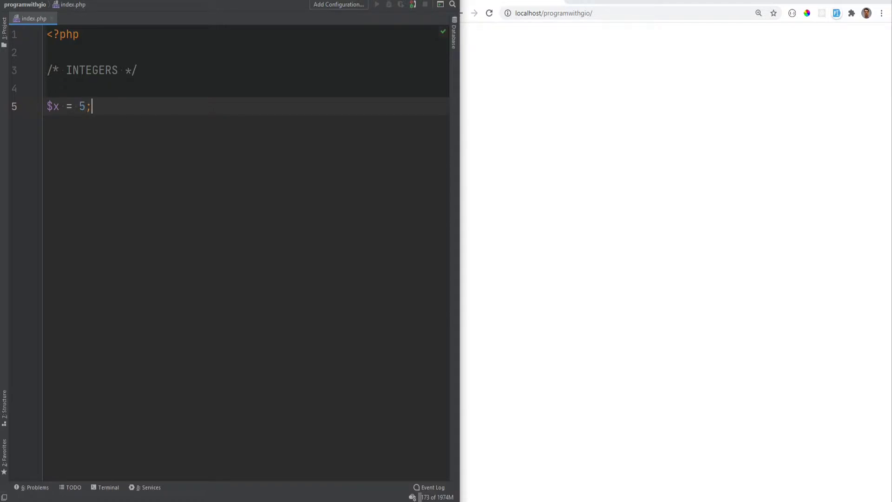
pyautogui.write('echo $x;')
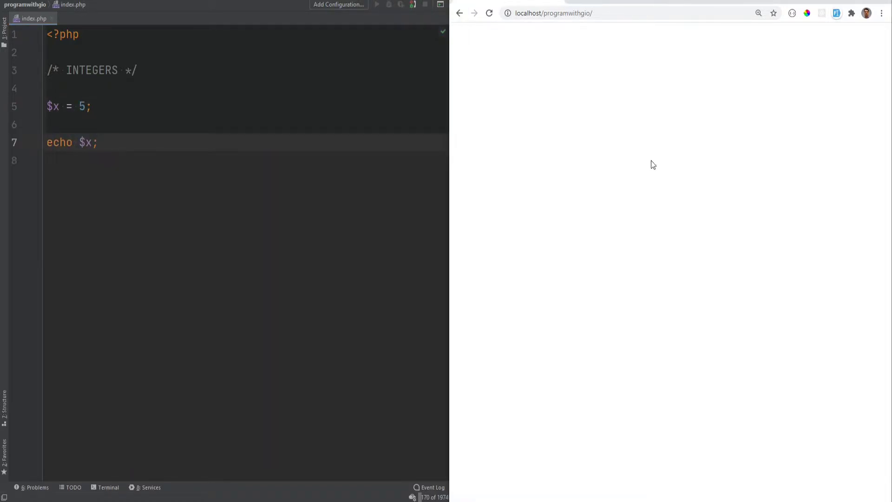
pyautogui.click(377, 4)
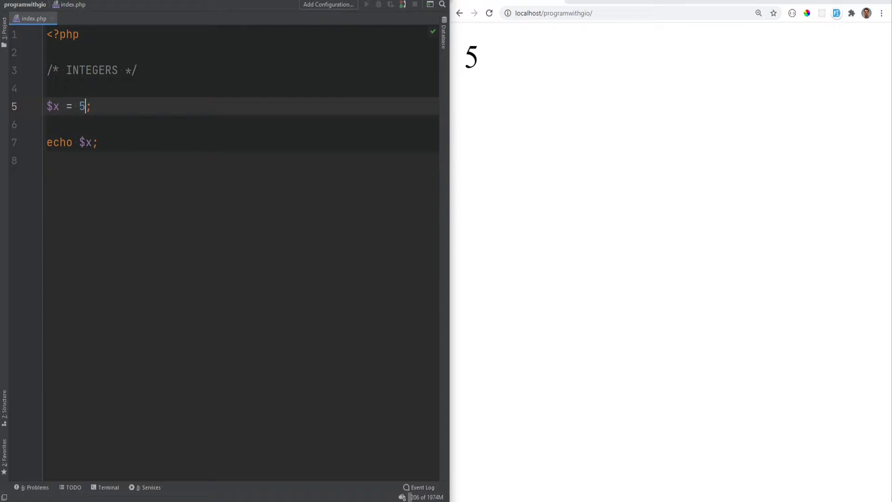
# Set $x to the hex literal 0x2A and check the page shows 42.
pyautogui.write('0x')
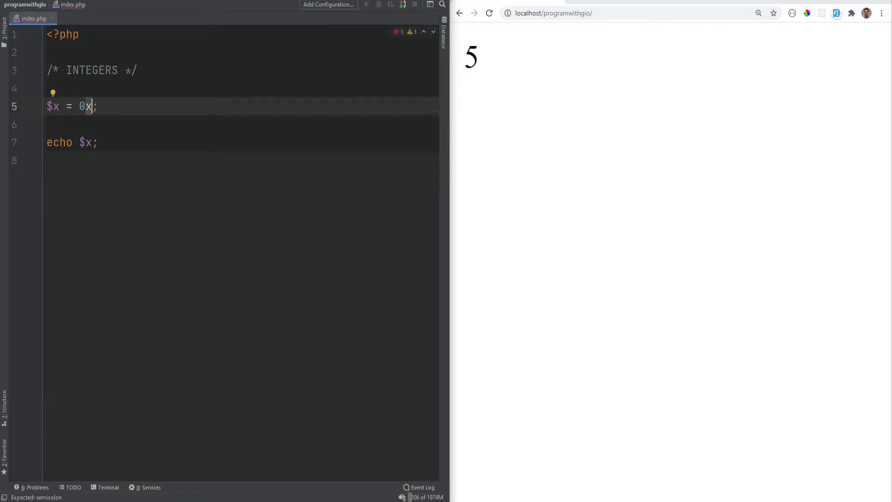
pyautogui.write('2A')
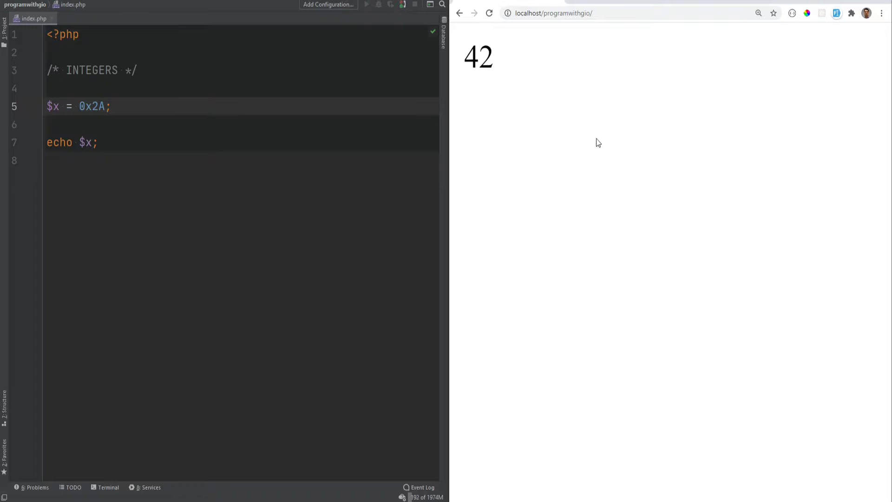
pyautogui.doubleClick(478, 56)
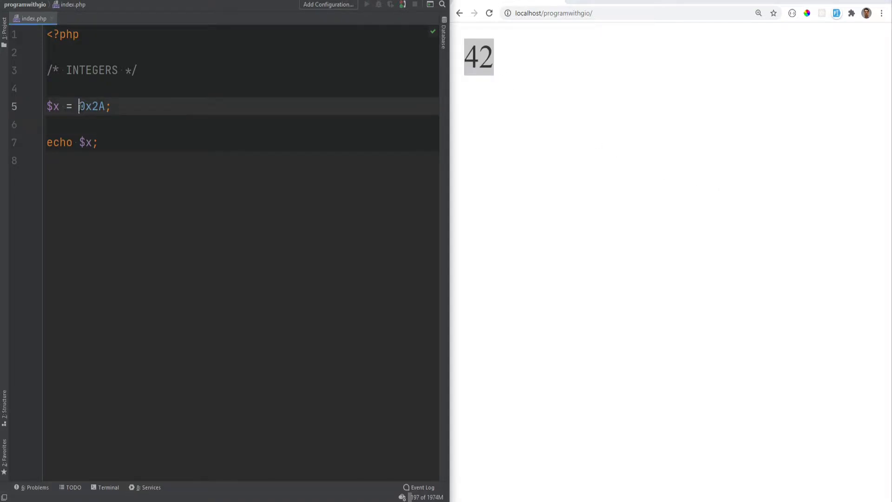
# Replace the value with the octal literal 055 so the page shows 45.
pyautogui.doubleClick(92, 105)
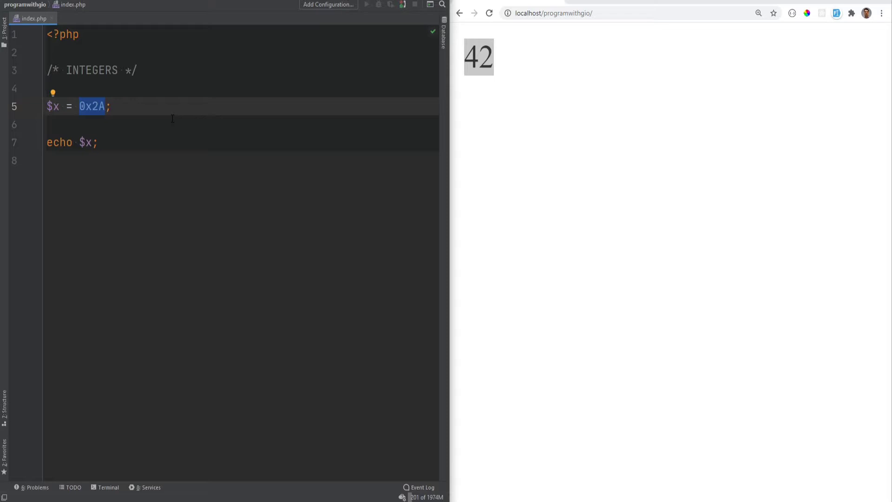
pyautogui.write('05')
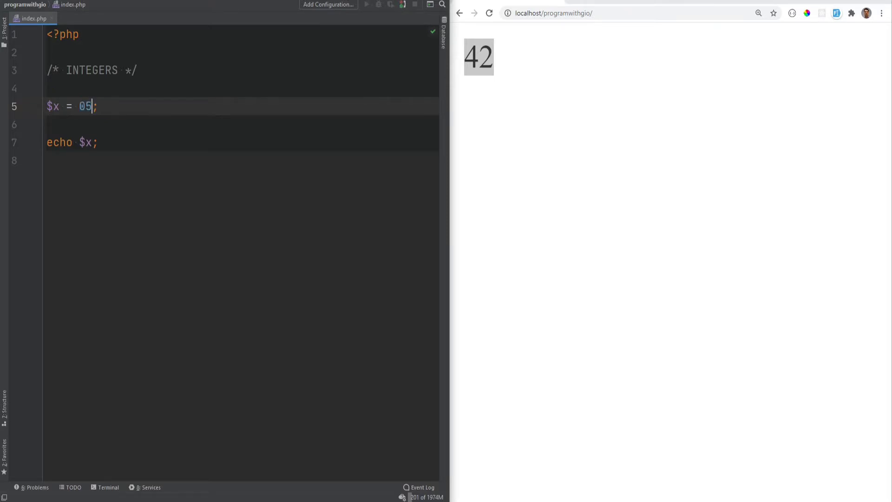
pyautogui.write('5')
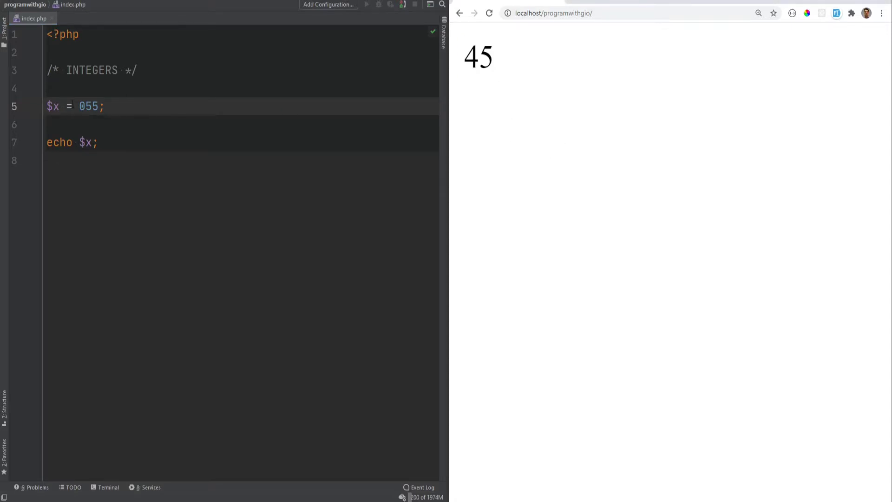
pyautogui.doubleClick(90, 106)
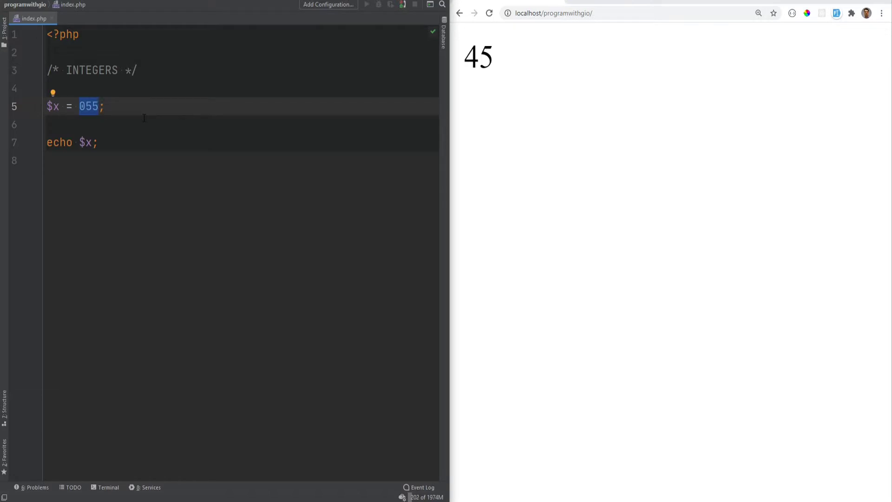
# Set $x to the binary literal 0b110 so the page outputs 6.
pyautogui.write('0b')
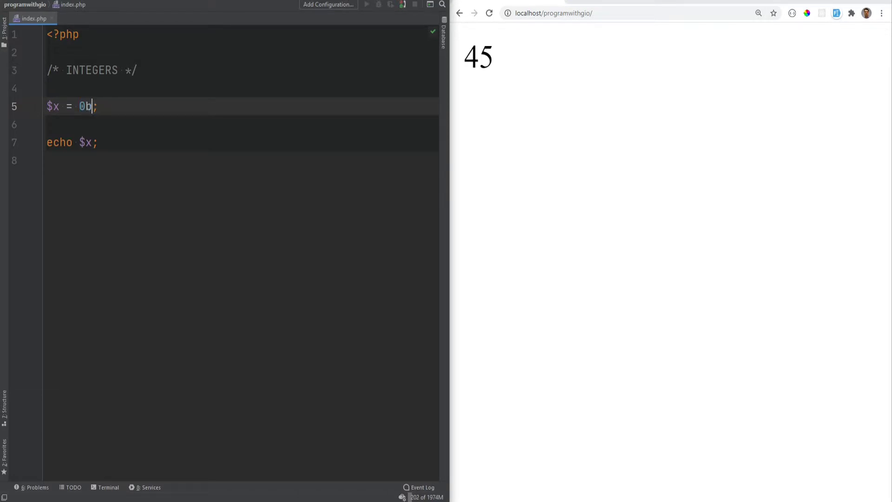
pyautogui.write('110')
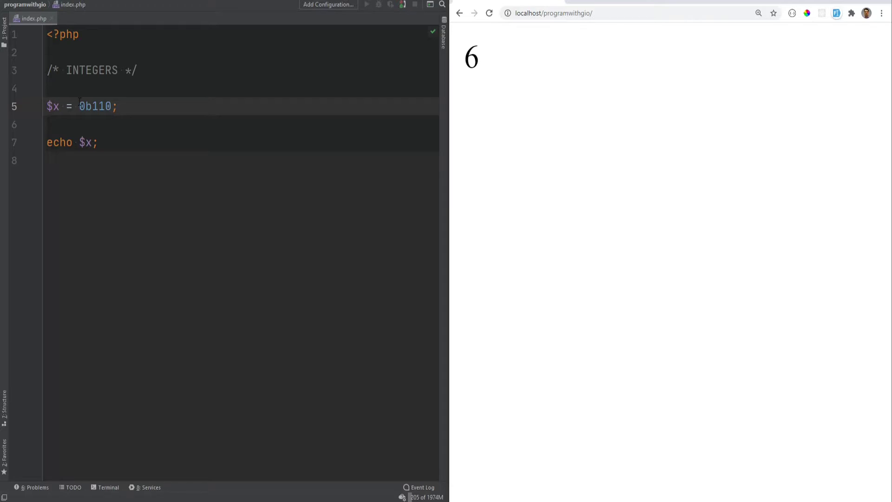
pyautogui.write('PHP_')
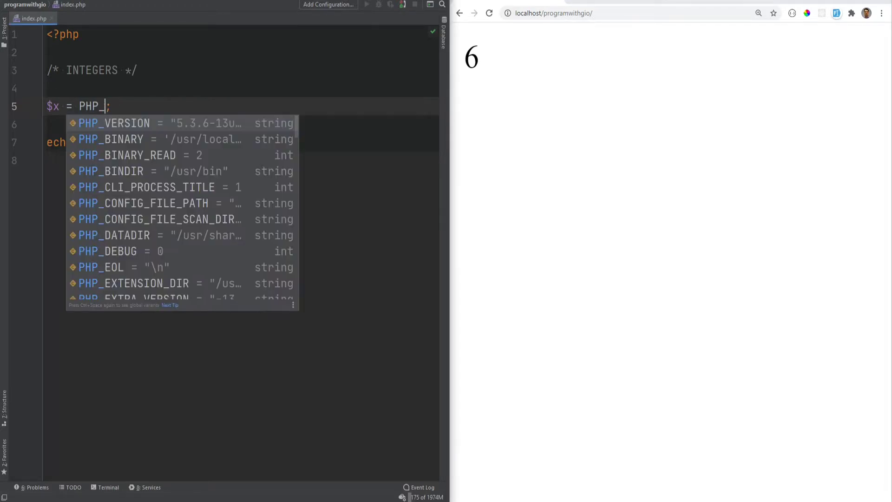
pyautogui.write('INT_MAX')
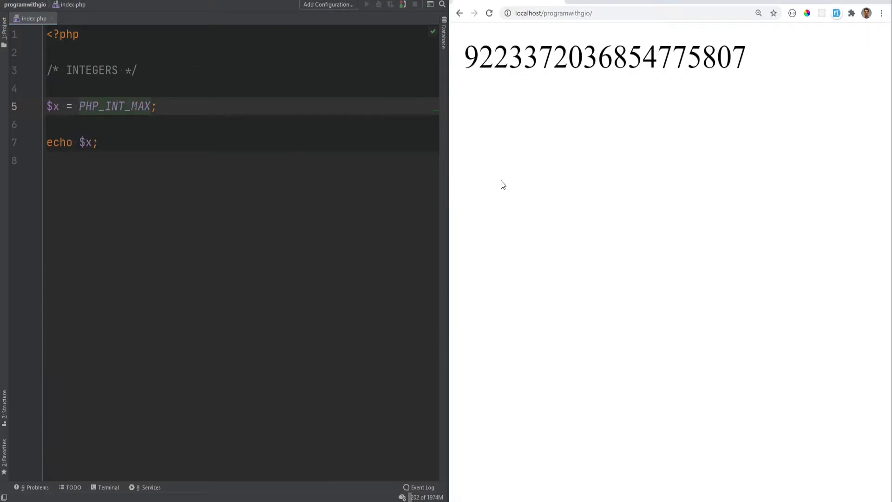
pyautogui.click(152, 105)
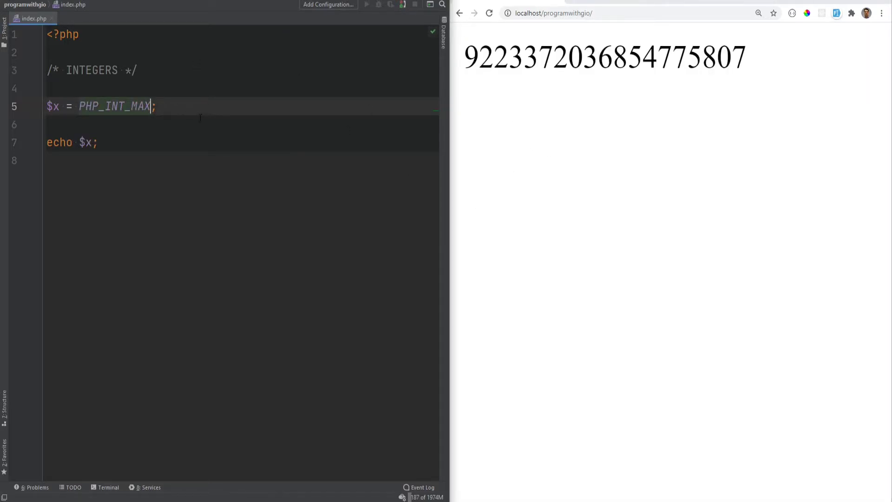
pyautogui.write('+ 1')
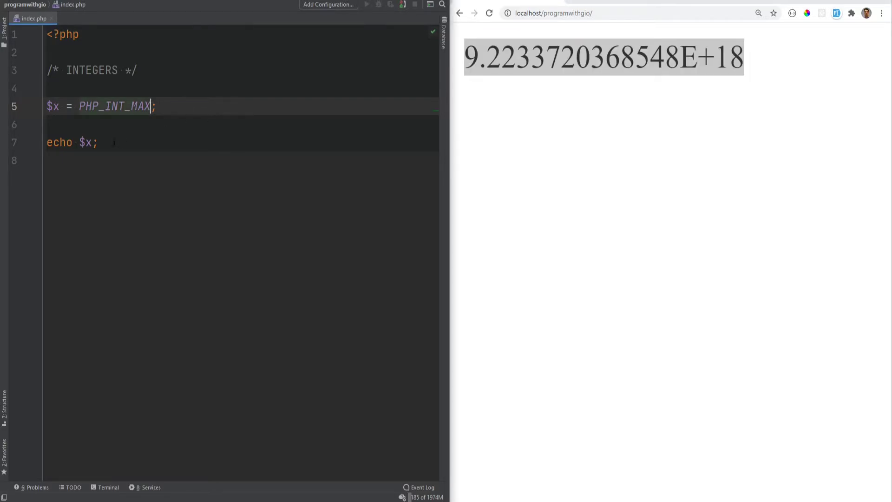
pyautogui.write('var_dump($x);')
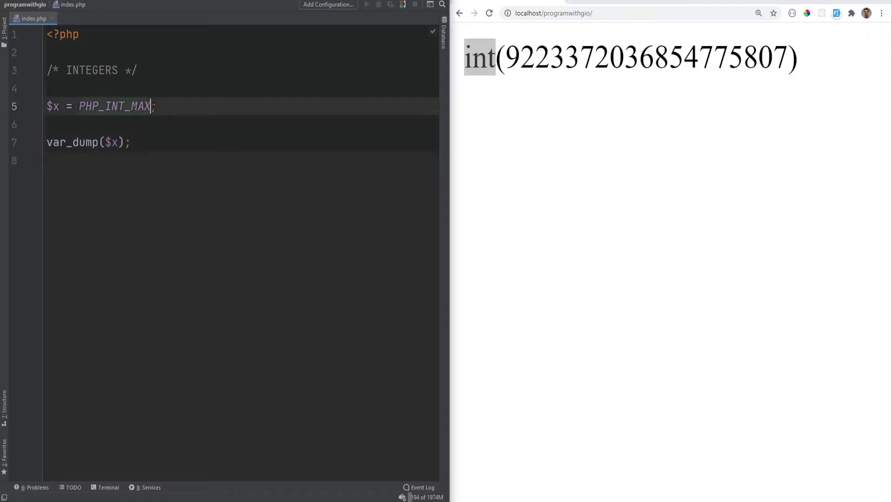
# Add 1 to PHP_INT_MAX so the dump overflows to float(9.2233720368548E+18).
pyautogui.write('+ 1')
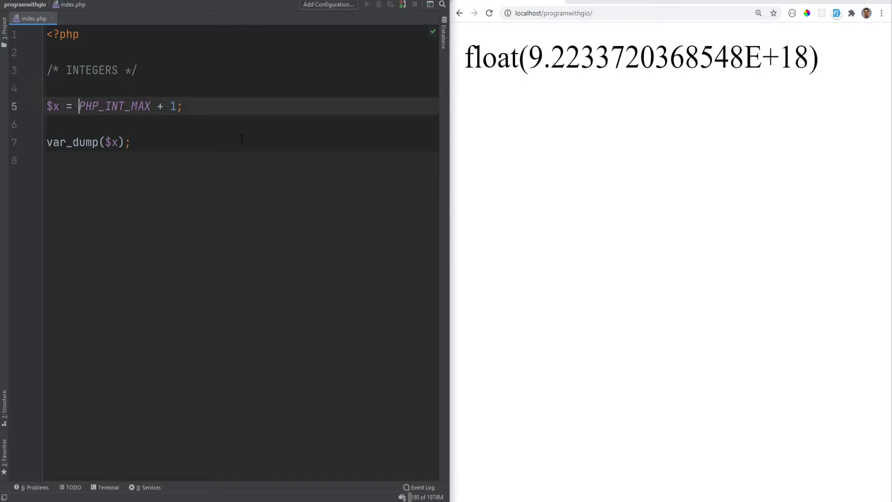
# Cast true then false to int (int(1), int(0)), then change the cast value to 5.98.
pyautogui.write('(int)')
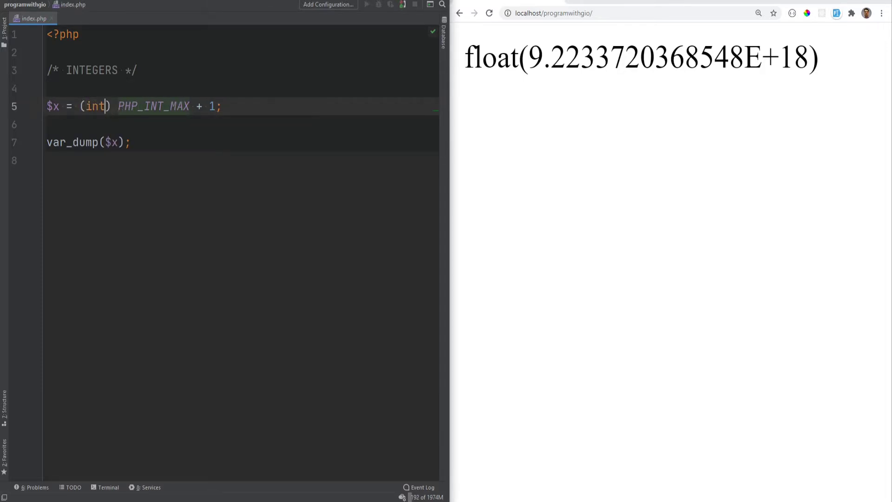
pyautogui.write('eger')
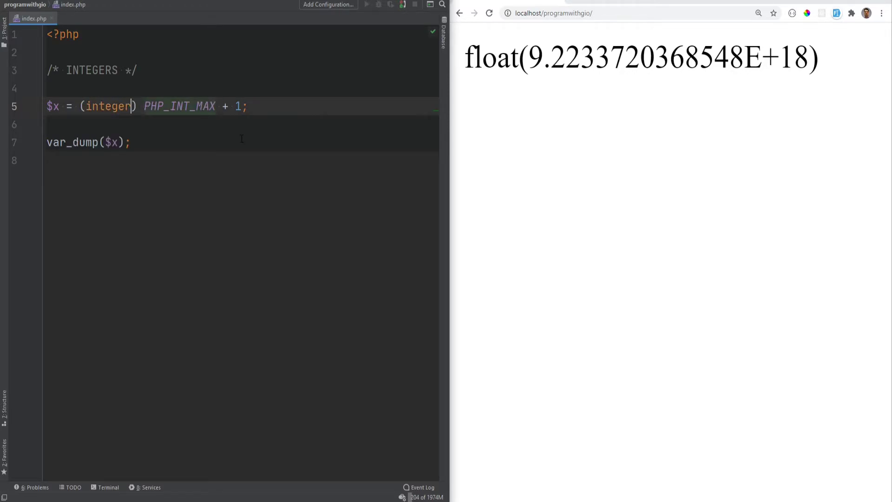
pyautogui.write('int) true;')
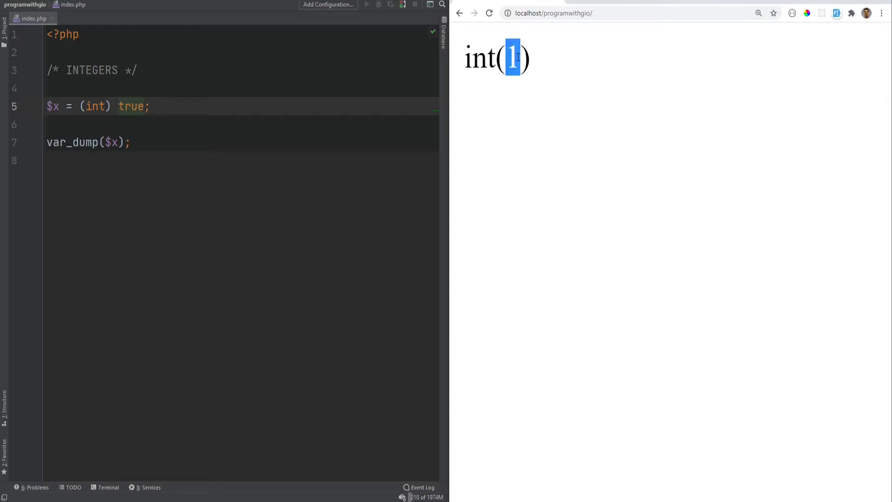
pyautogui.write('false')
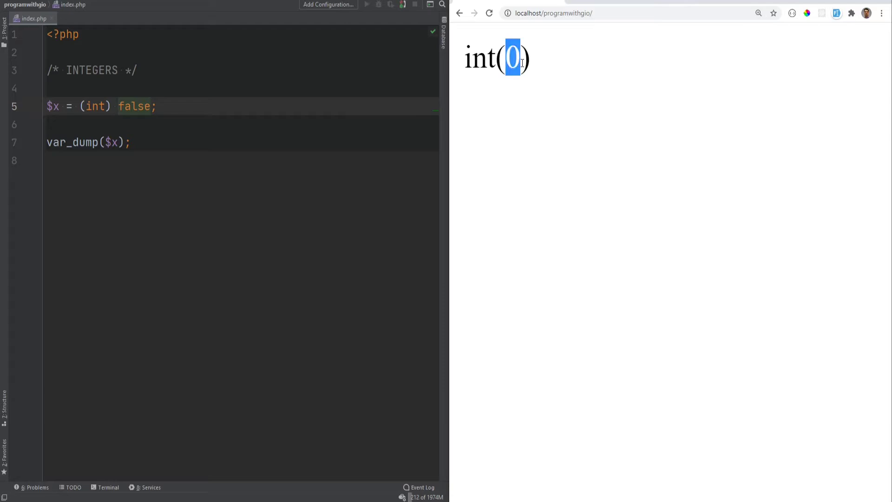
pyautogui.write('5.98')
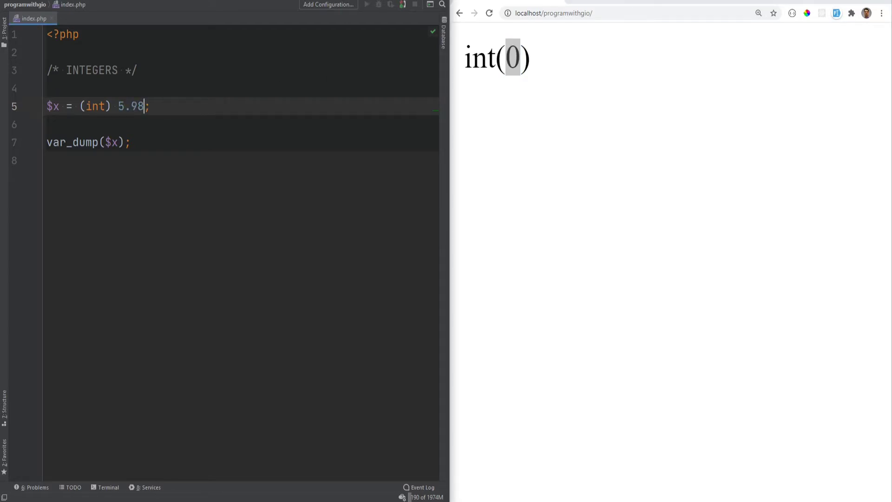
# Cast 5.98, then the strings '5.9' and '87' to int, checking each result.
pyautogui.doubleClick(134, 106)
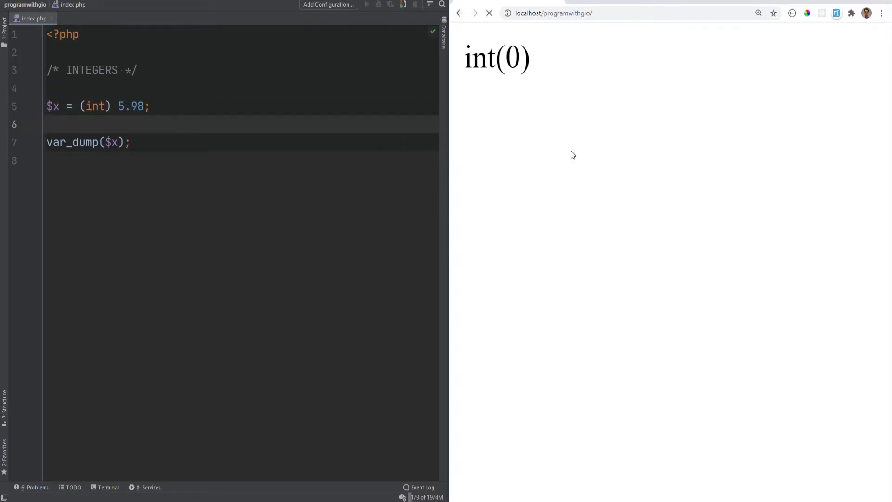
pyautogui.click(488, 13)
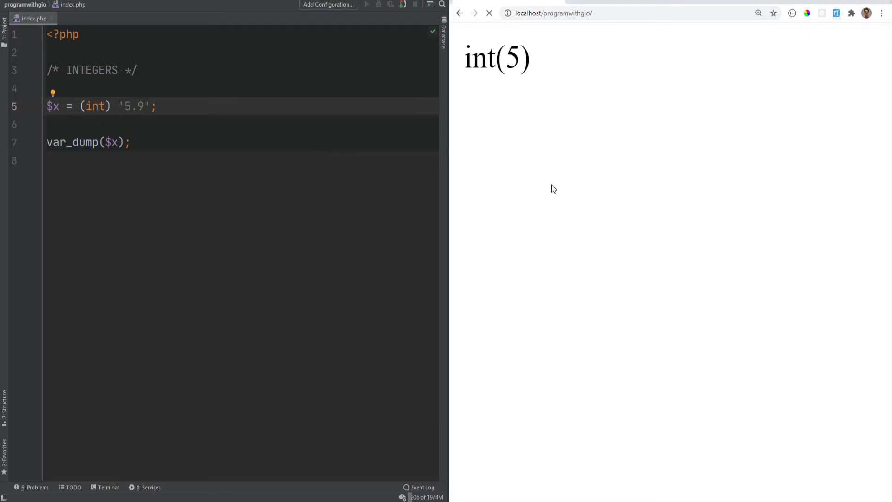
pyautogui.doubleClick(510, 57)
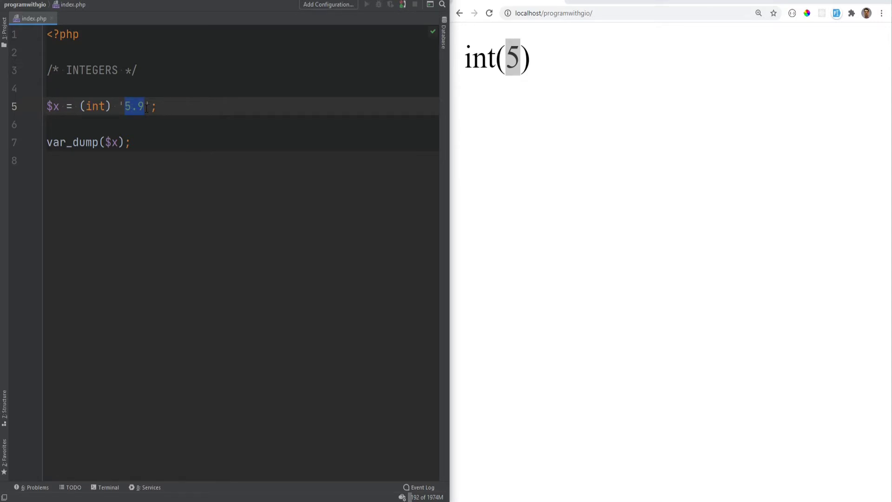
pyautogui.write('87')
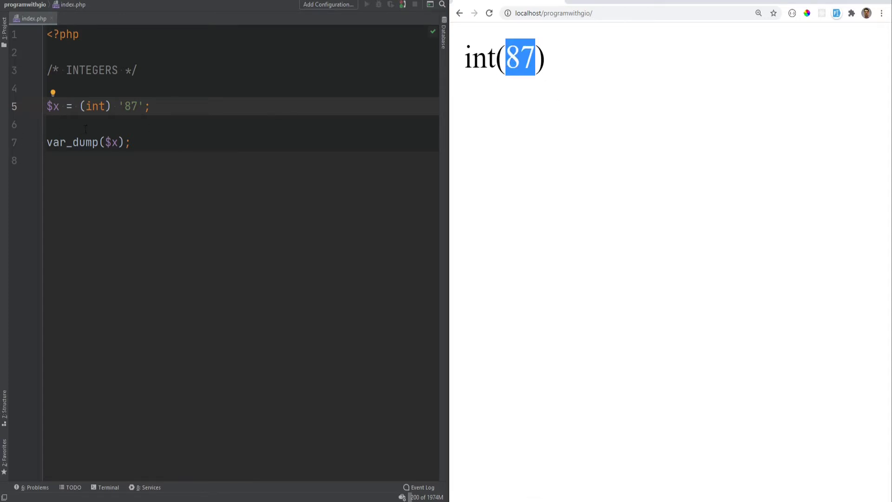
# Cast '87awdwada' (int(87)) and 'test' (int(0)), then clear the cast value.
pyautogui.write('awd')
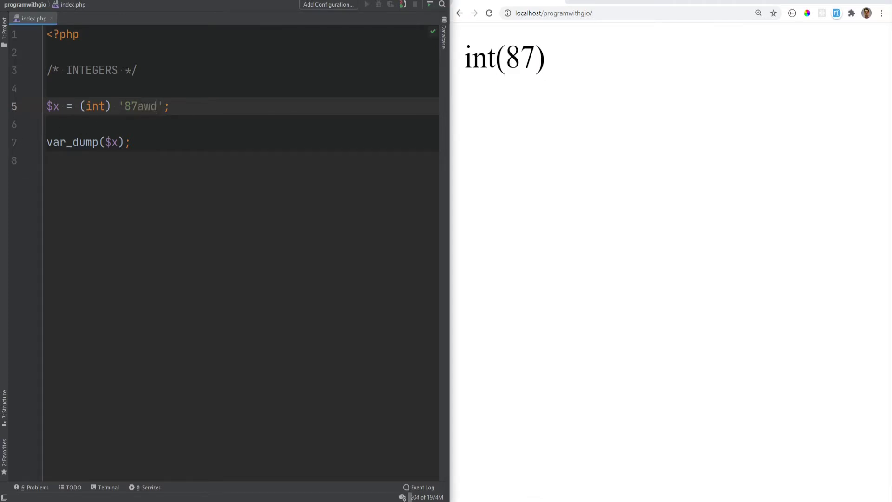
pyautogui.write('wada')
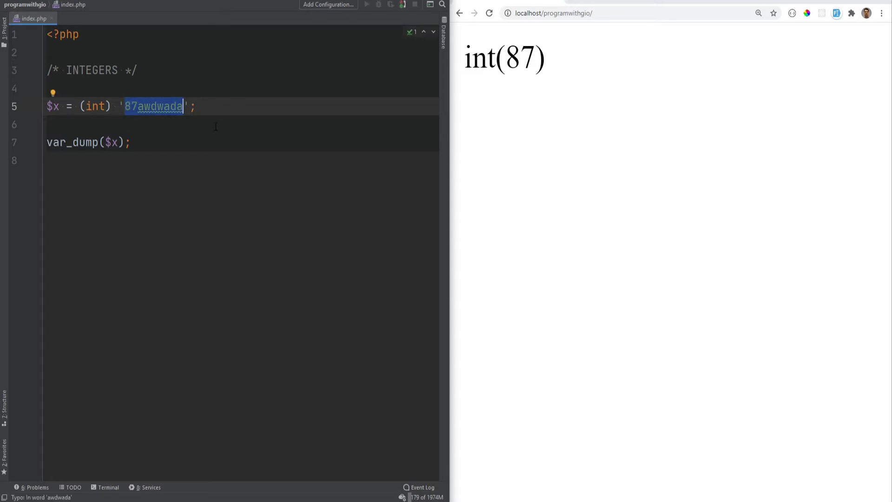
pyautogui.write('test')
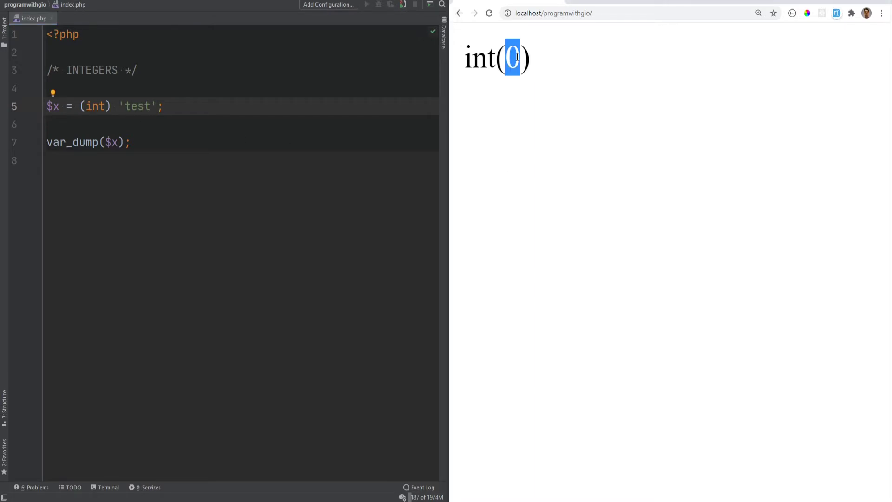
pyautogui.press('Delete')
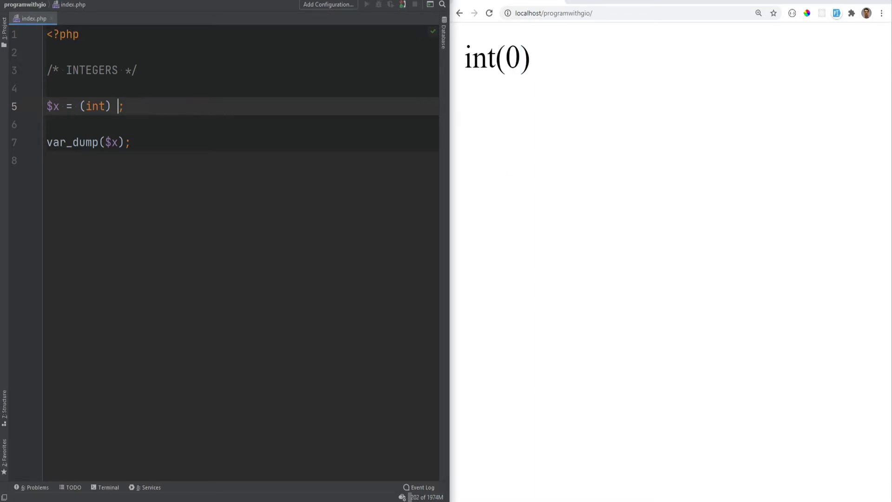
# Cast null to int on line 5.
pyautogui.write('null')
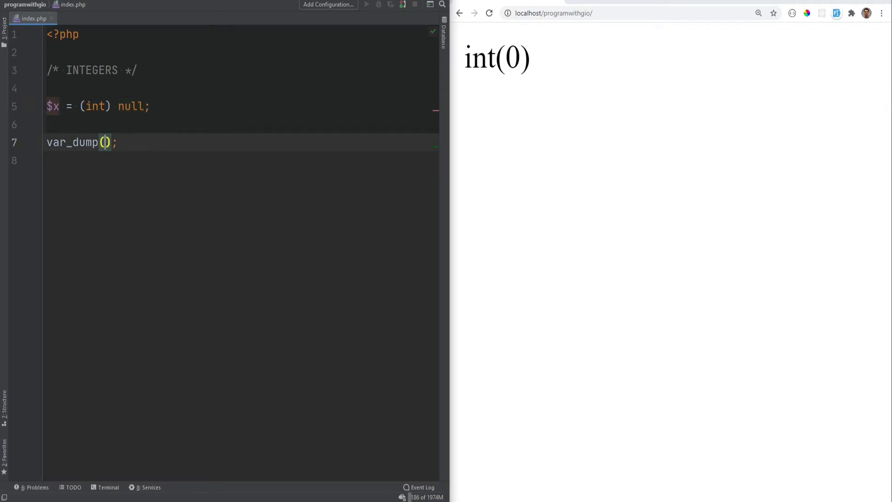
# Dump is_int($x), giving bool(true) for the cast null.
pyautogui.write('is_int')
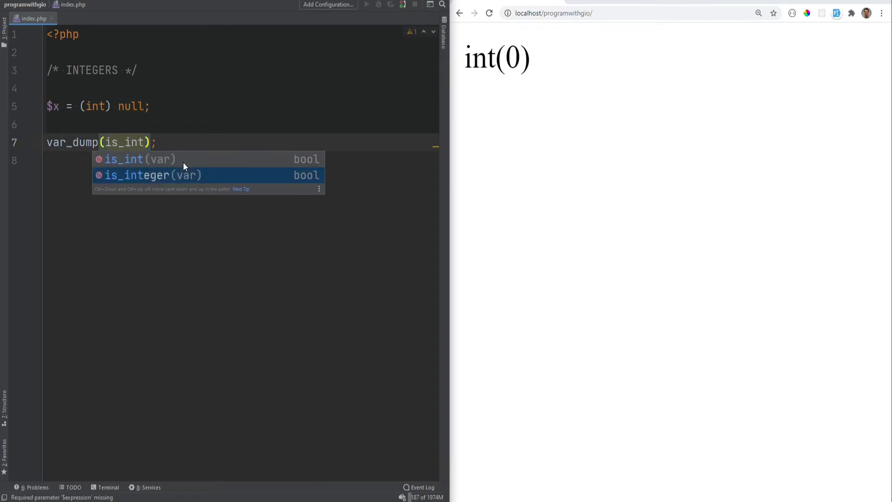
pyautogui.click(139, 158)
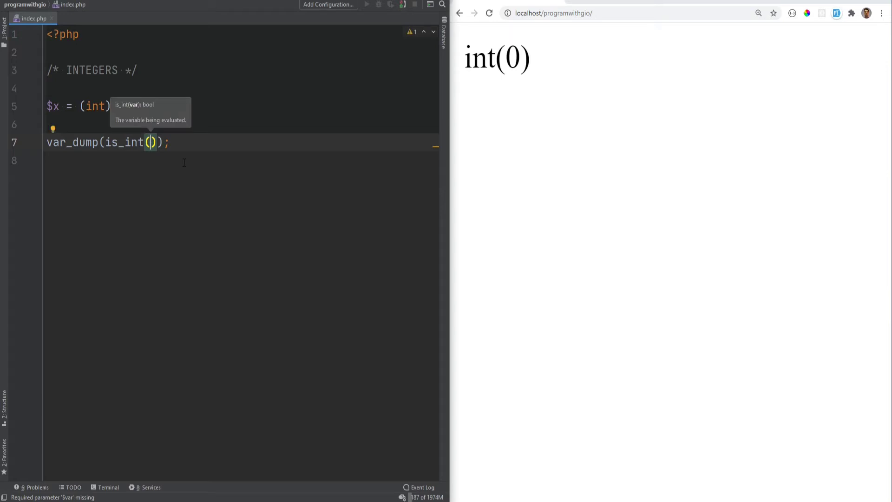
pyautogui.write('$x')
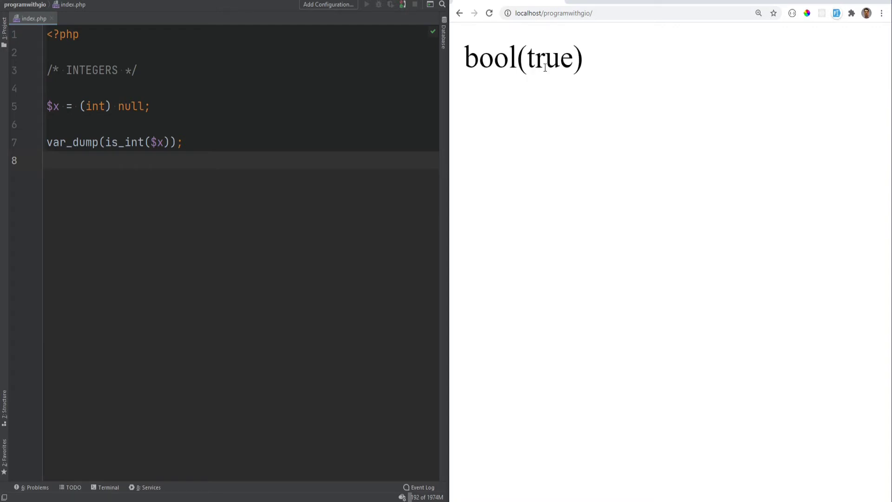
# Remove the (int) cast so is_int gives bool(false), then select null to replace it.
pyautogui.click(113, 106)
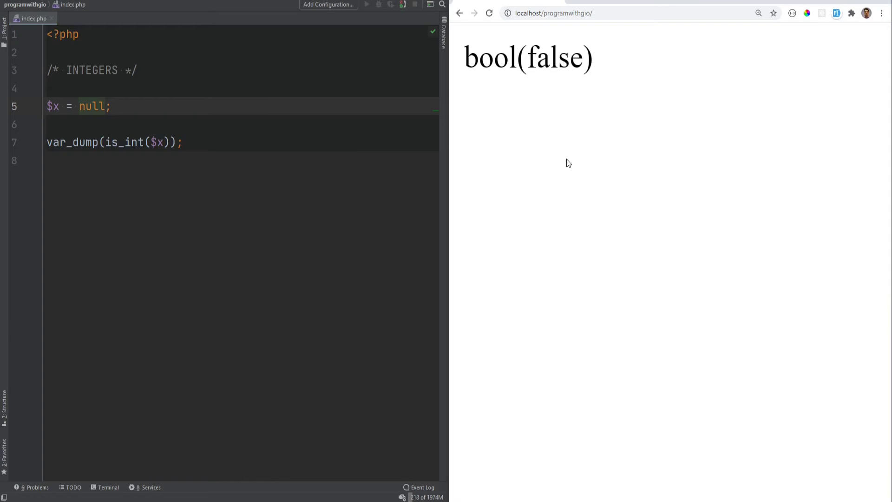
pyautogui.doubleClick(555, 58)
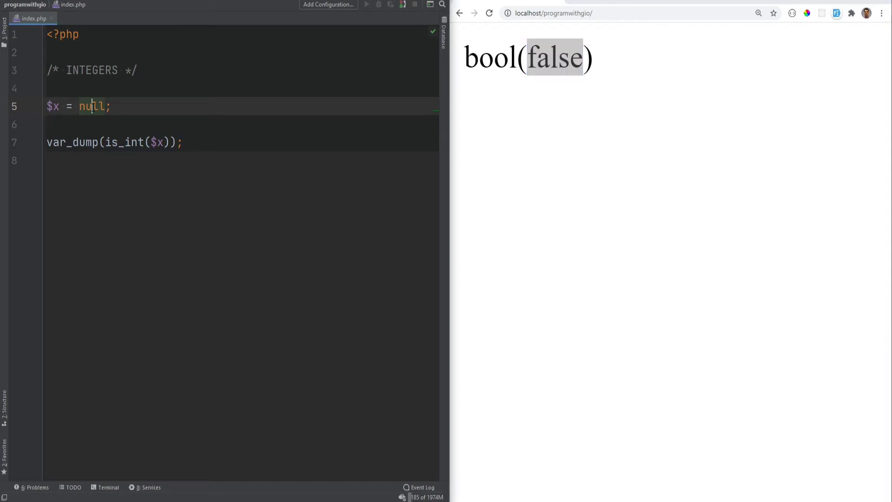
pyautogui.doubleClick(91, 106)
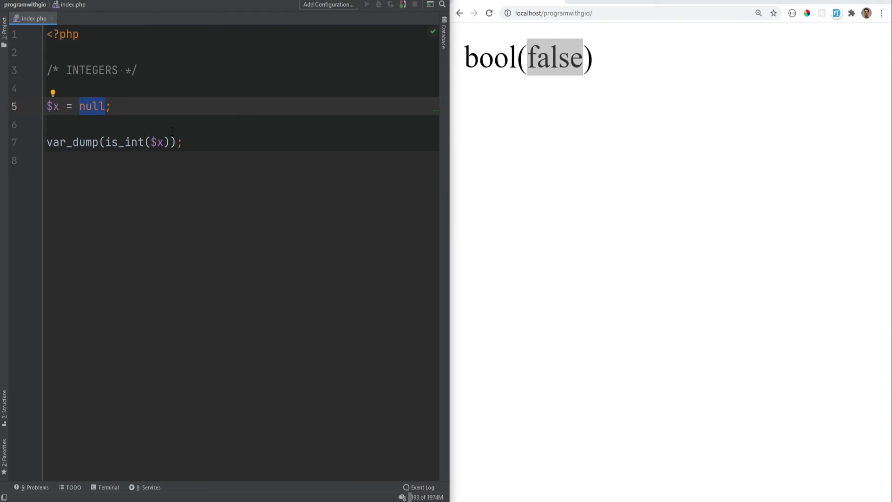
pyautogui.write('20000')
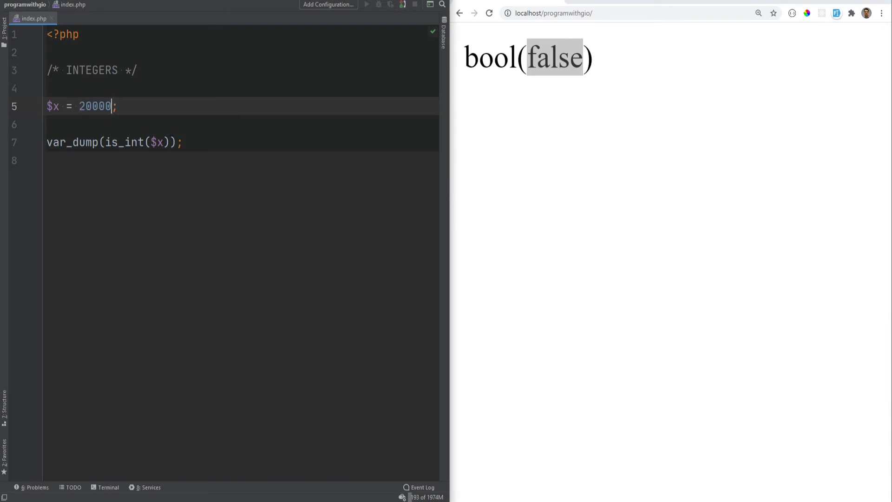
pyautogui.write('0')
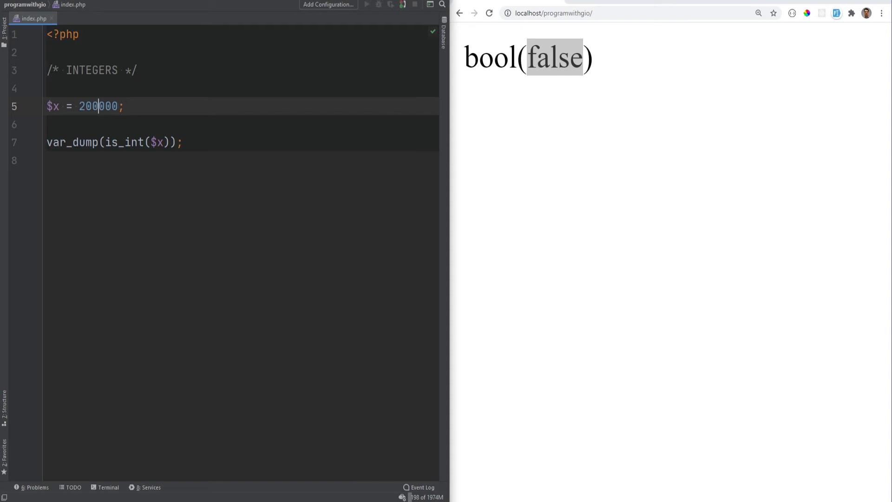
pyautogui.write('_')
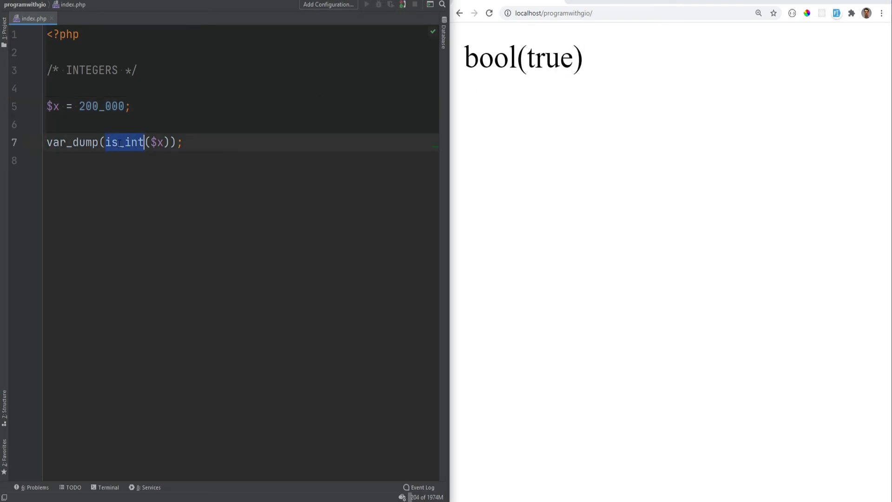
pyautogui.press('Delete')
pyautogui.write('_000_0')
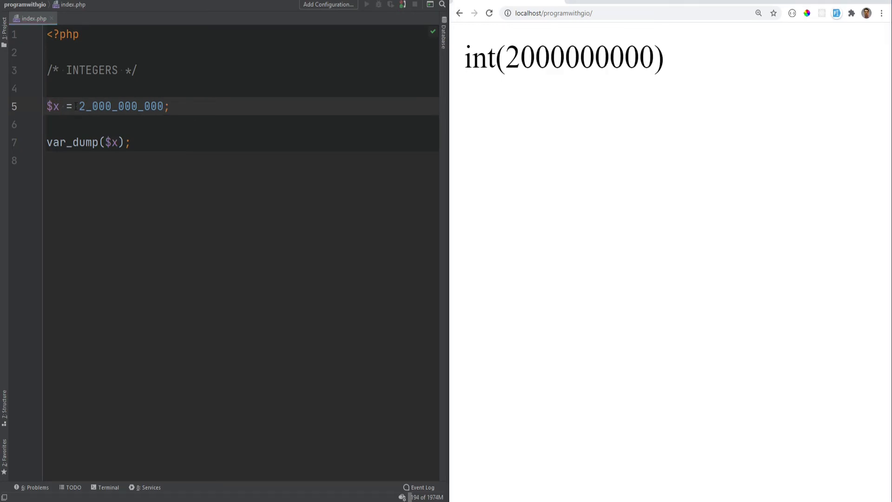
pyautogui.moveTo(78, 106); pyautogui.dragTo(160, 106)
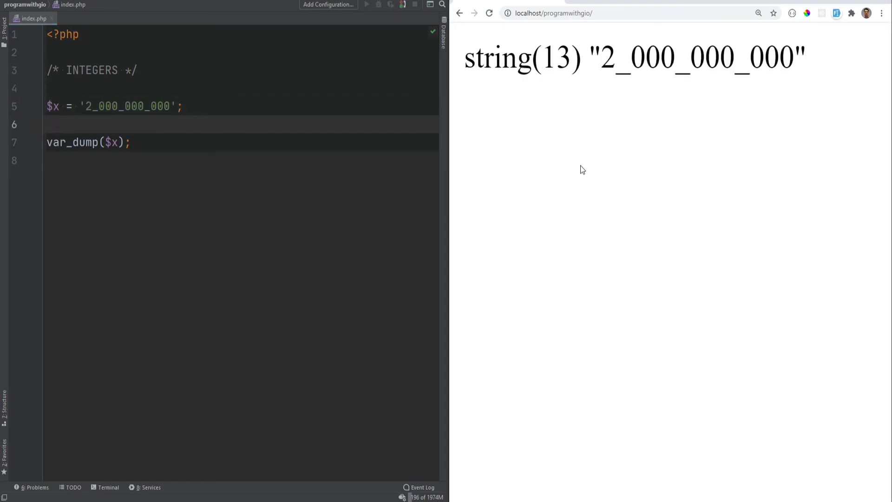
# Prefix the quoted '2_000_000_000' string with an (int) cast after seeing string(13) output.
pyautogui.moveTo(600, 57); pyautogui.dragTo(783, 57)
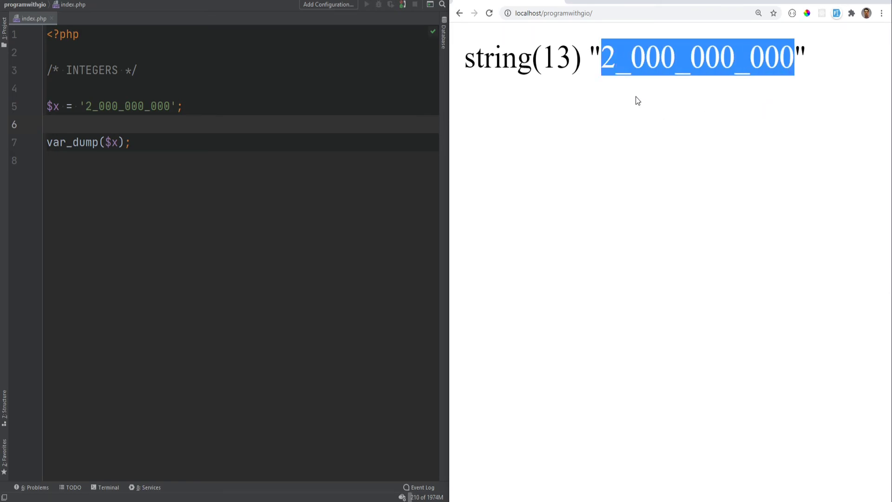
pyautogui.write('(int)')
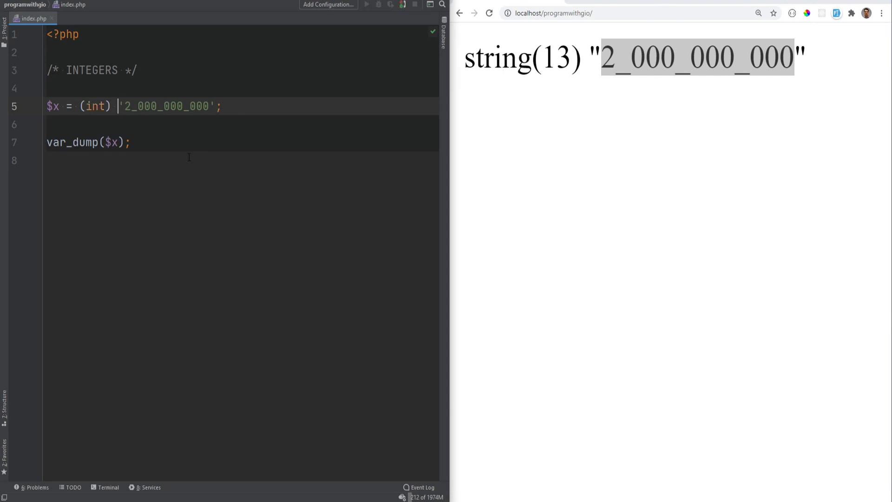